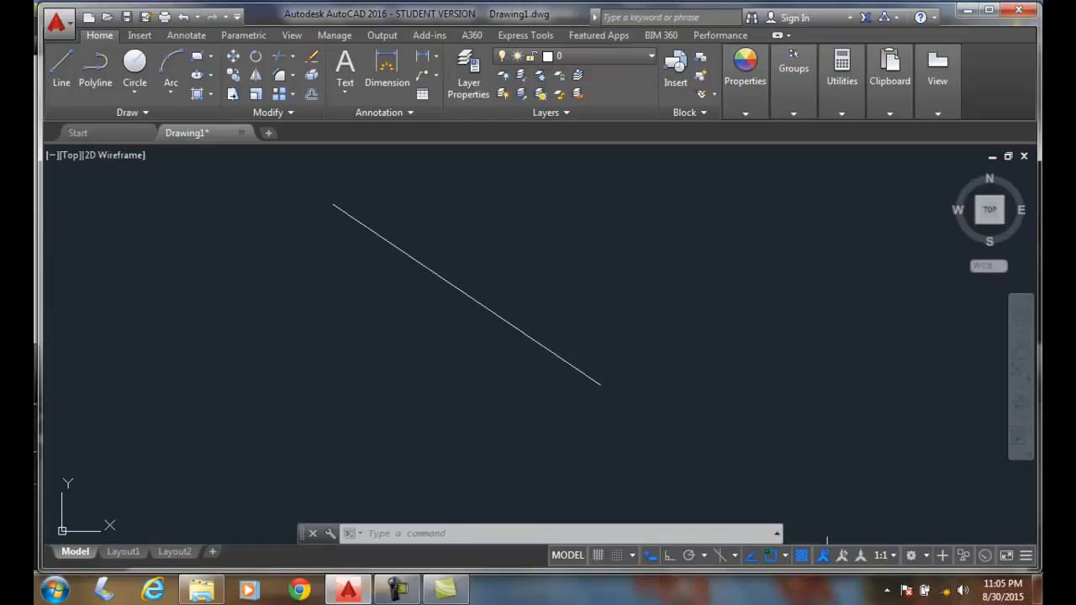
- Confirm Endpoint is enabled in the status-bar Object Snap list
click(768, 555)
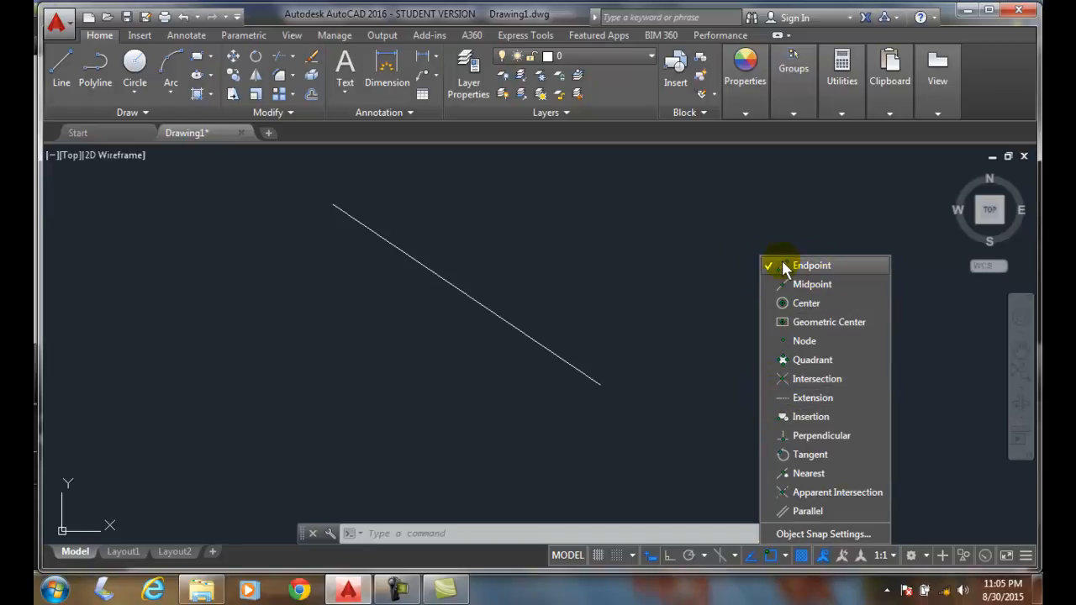
mouse_move(703, 282)
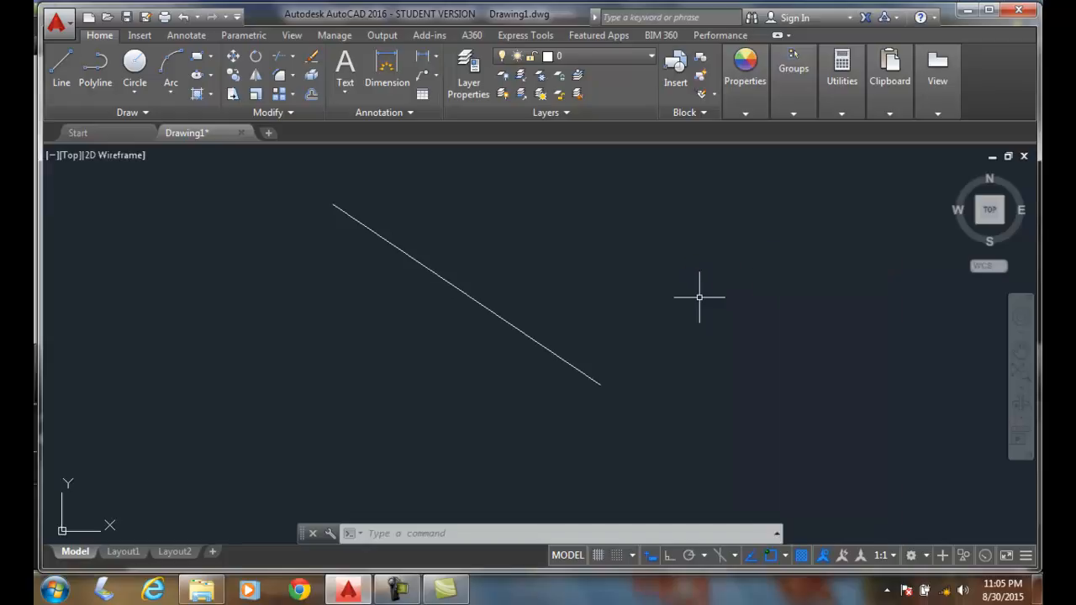
mouse_move(61, 67)
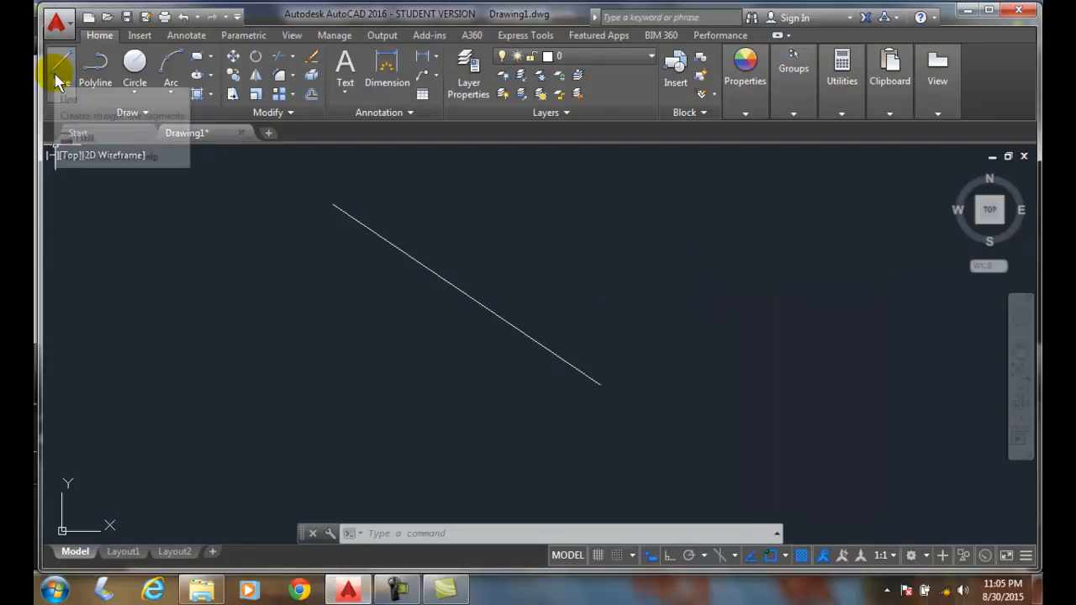
- Start a Line snapped to the first line's lower endpoint, rising right into a V
click(60, 66)
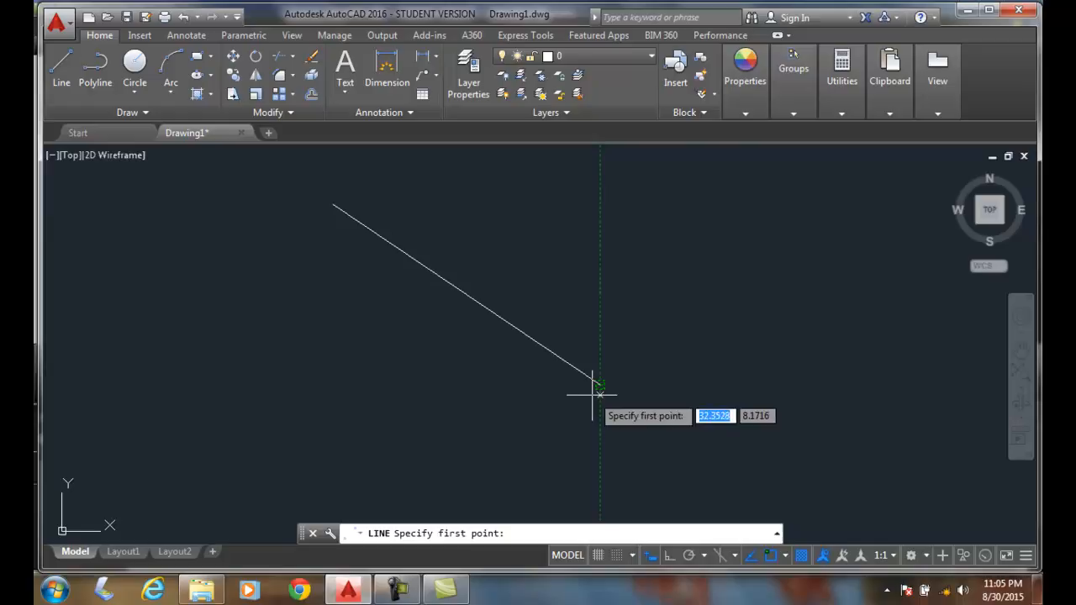
mouse_move(599, 385)
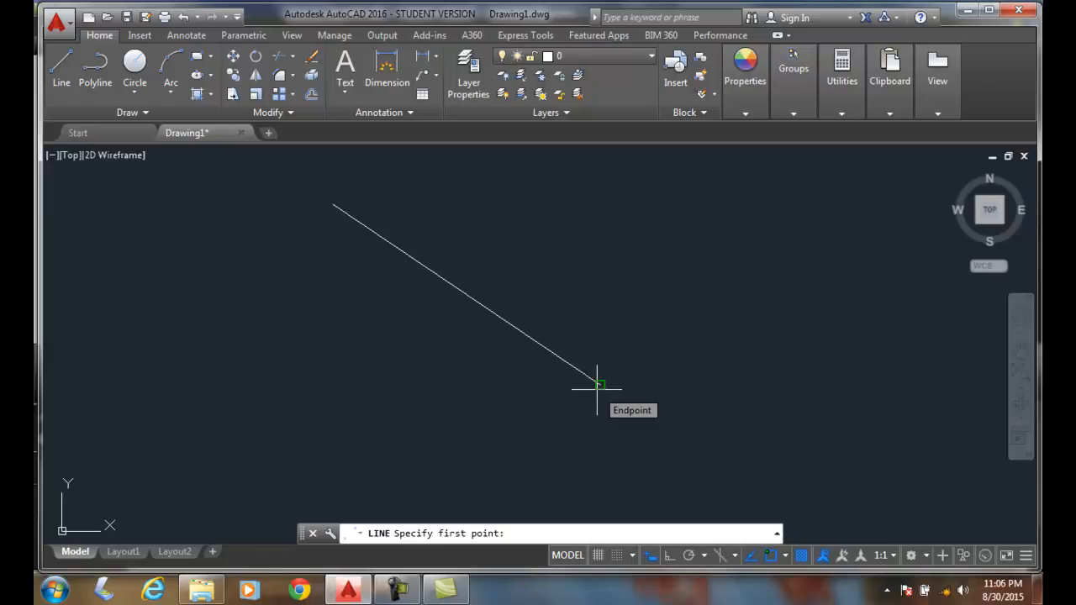
click(597, 387)
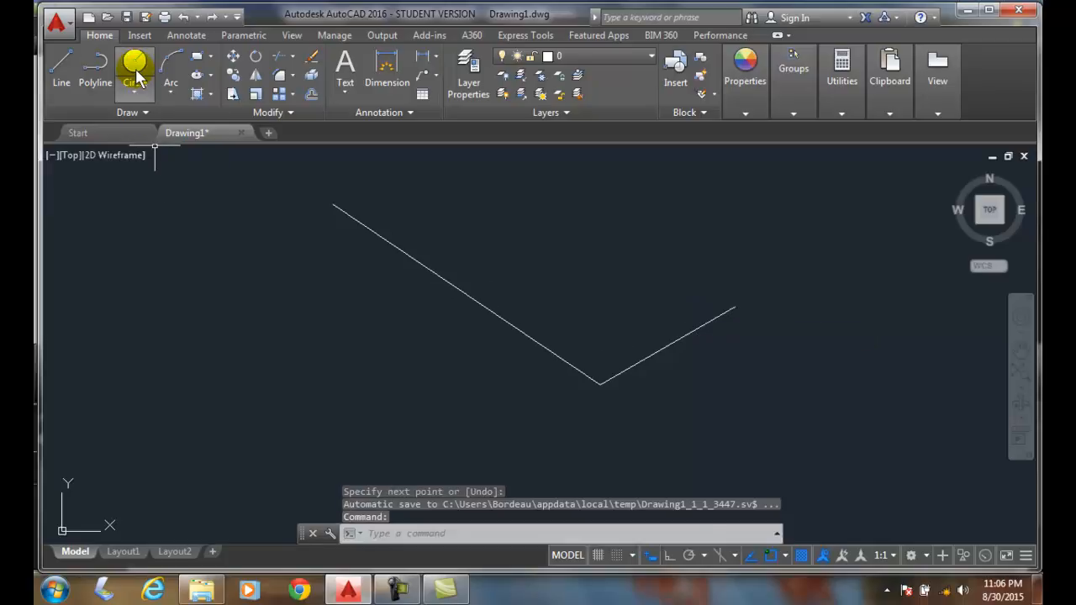
- Draw a circle centred on the first line's upper-left endpoint, radius set by a click
click(135, 68)
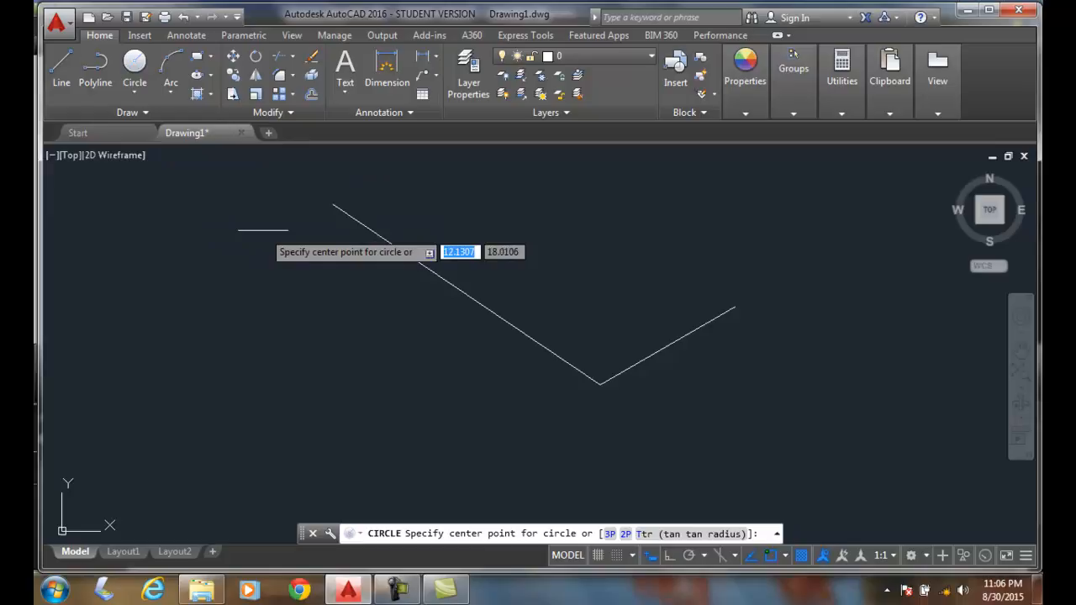
mouse_move(378, 239)
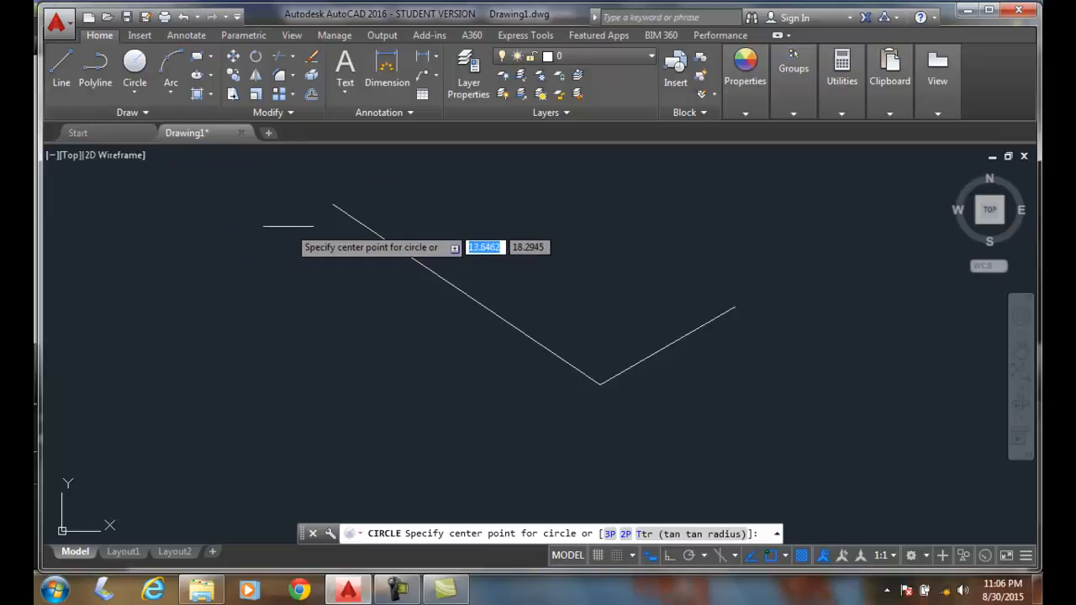
mouse_move(311, 208)
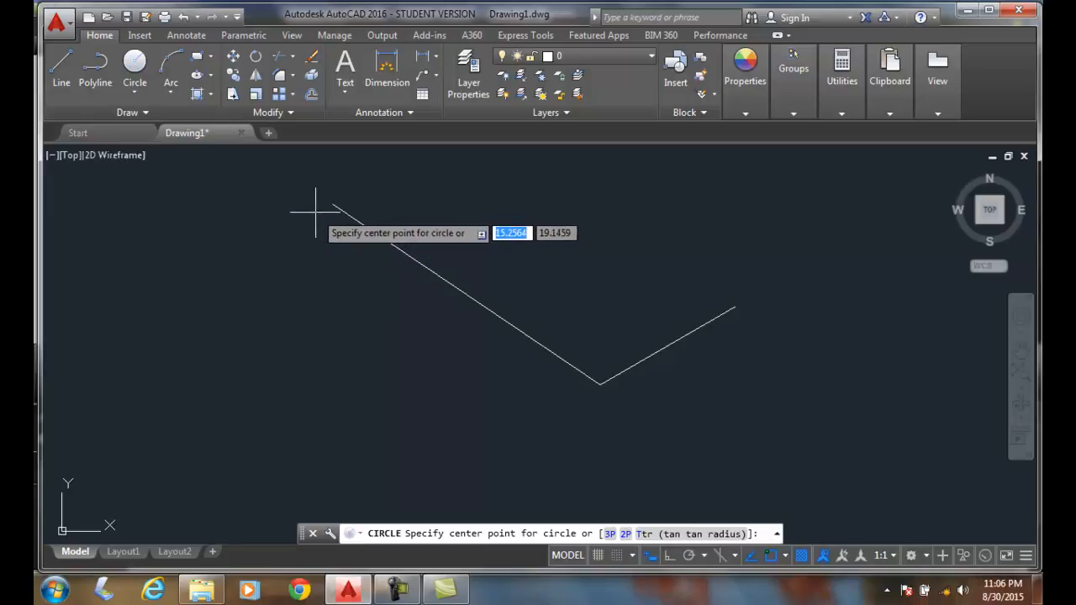
mouse_move(333, 205)
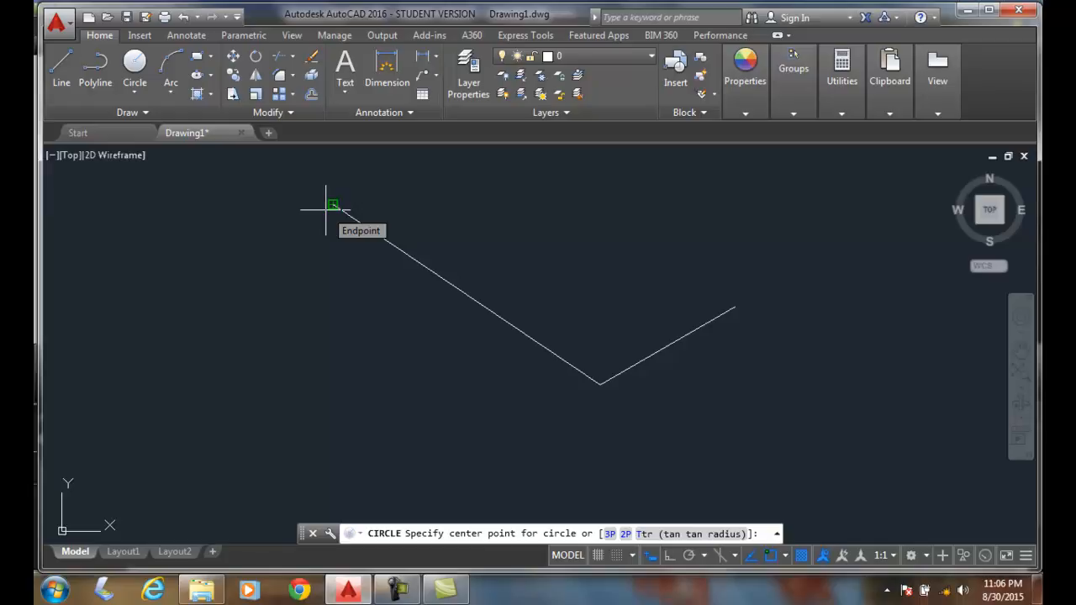
click(333, 205)
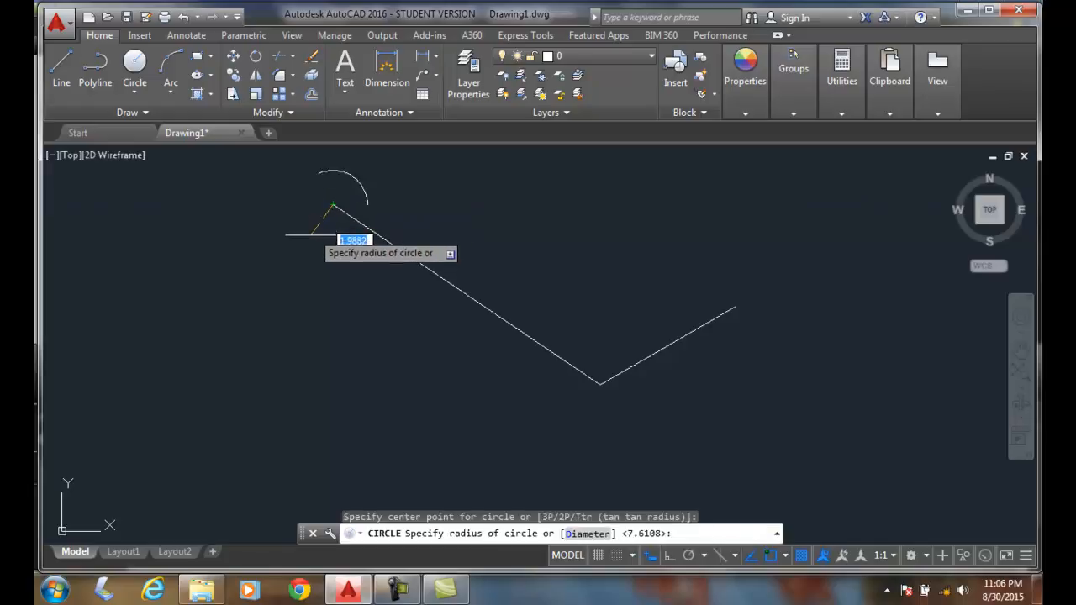
click(299, 246)
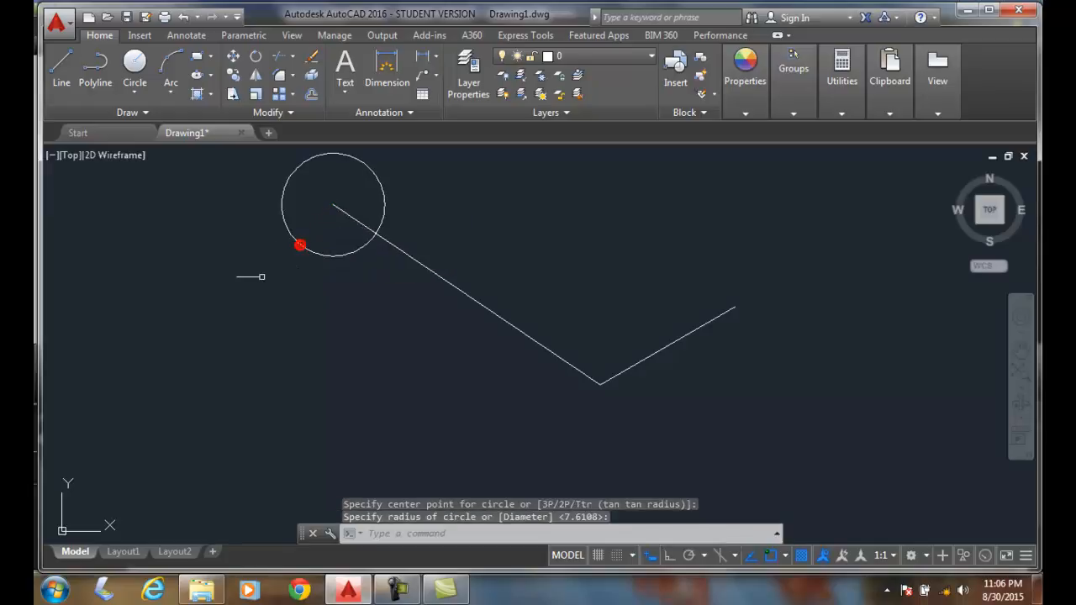
mouse_move(252, 292)
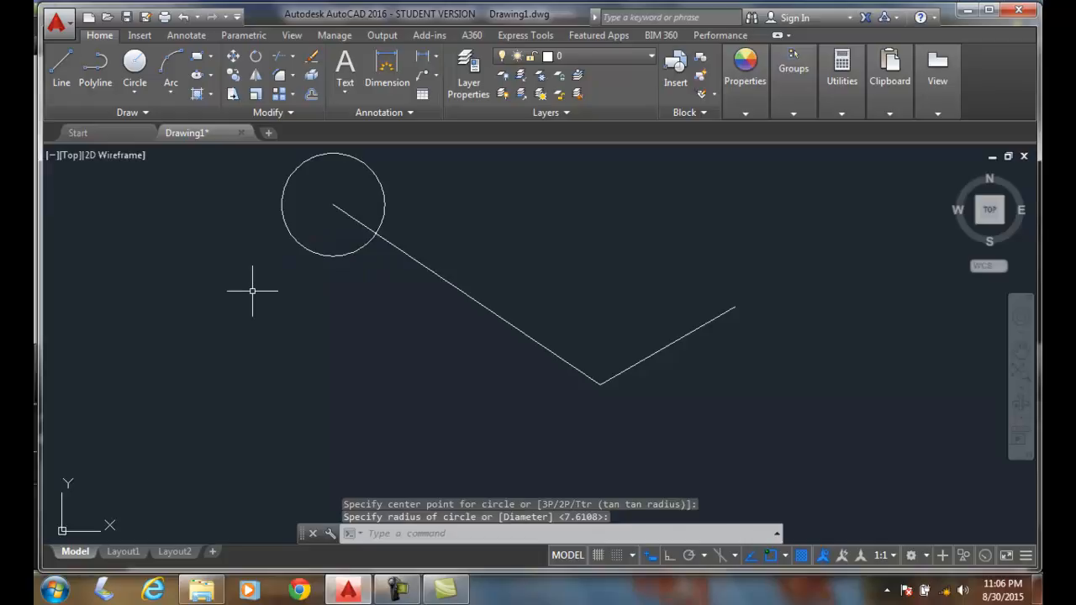
mouse_move(124, 175)
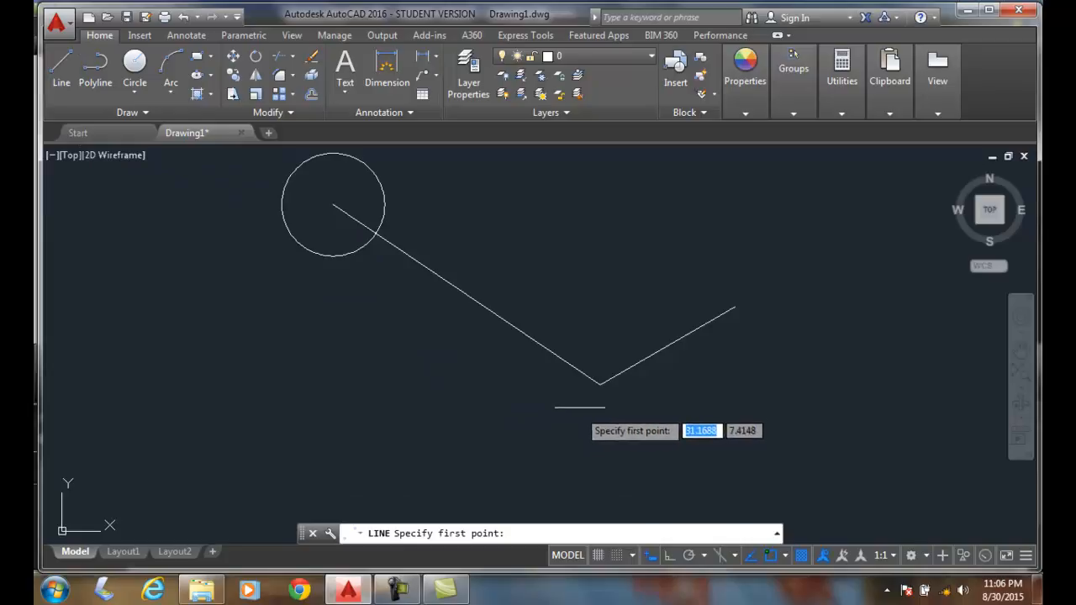
mouse_move(598, 385)
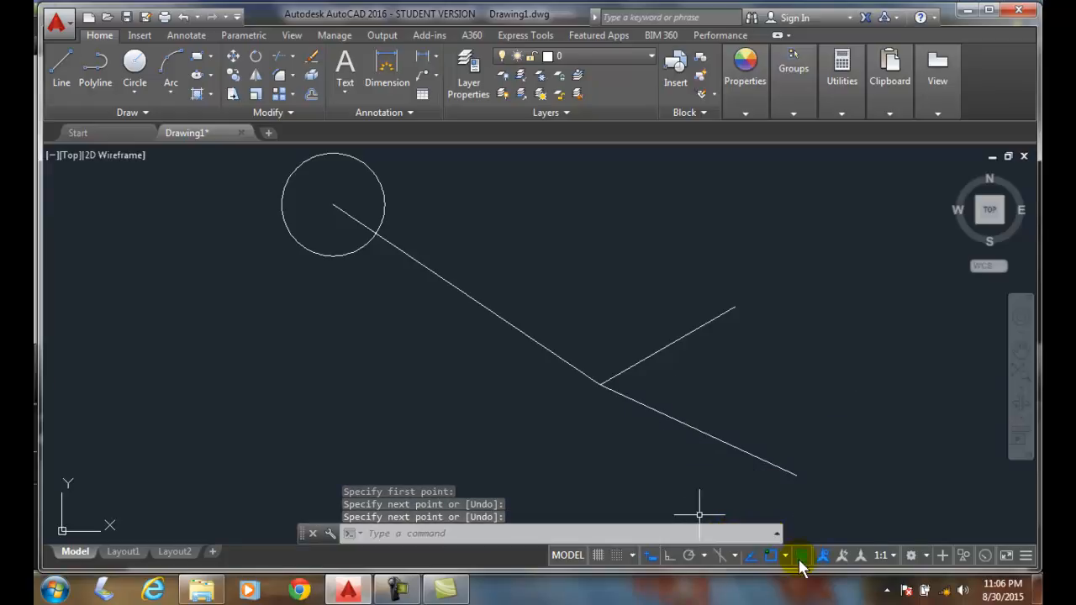
click(784, 554)
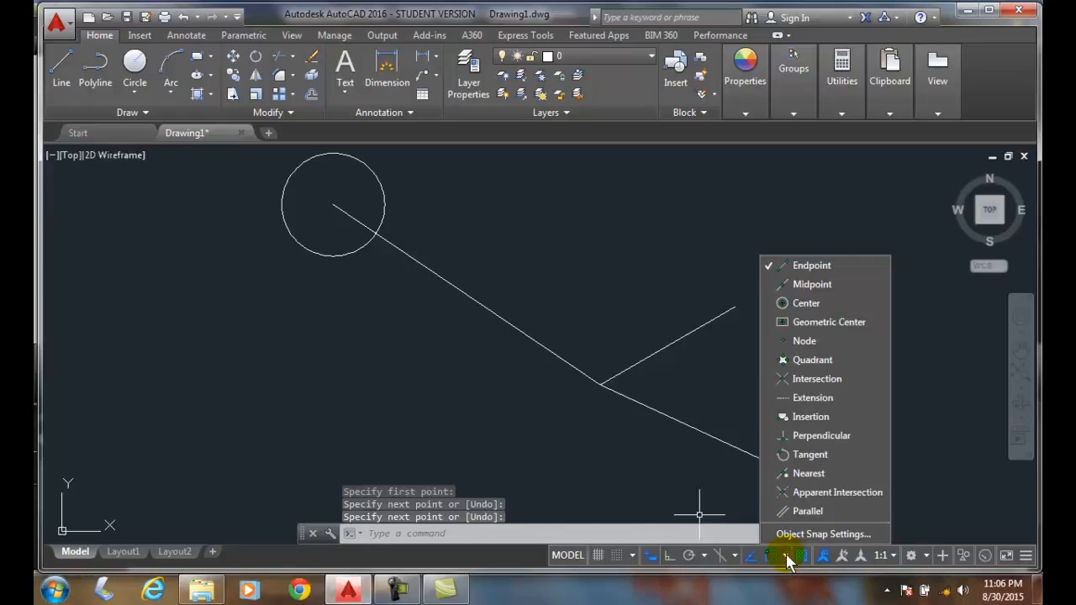
click(822, 534)
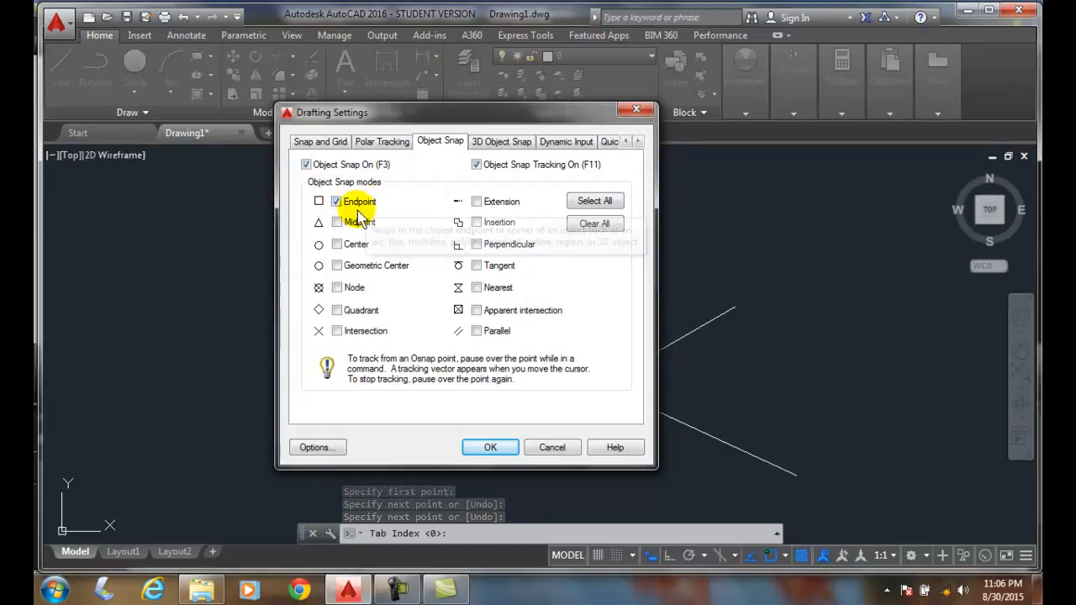
click(490, 447)
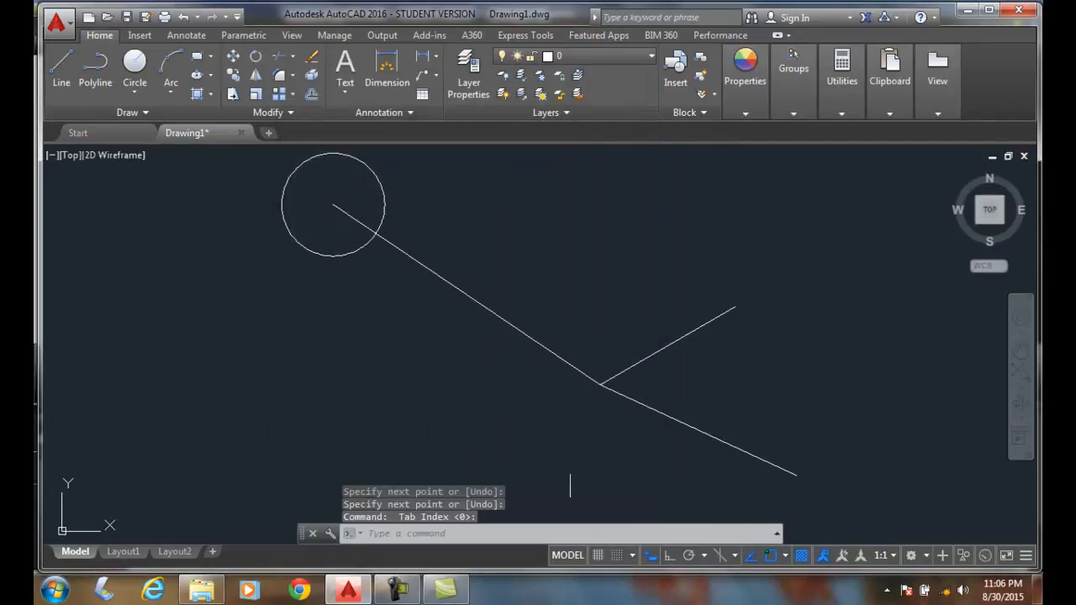
- Start a new Line from the V's right-arm upper endpoint, heading toward the circle
click(60, 65)
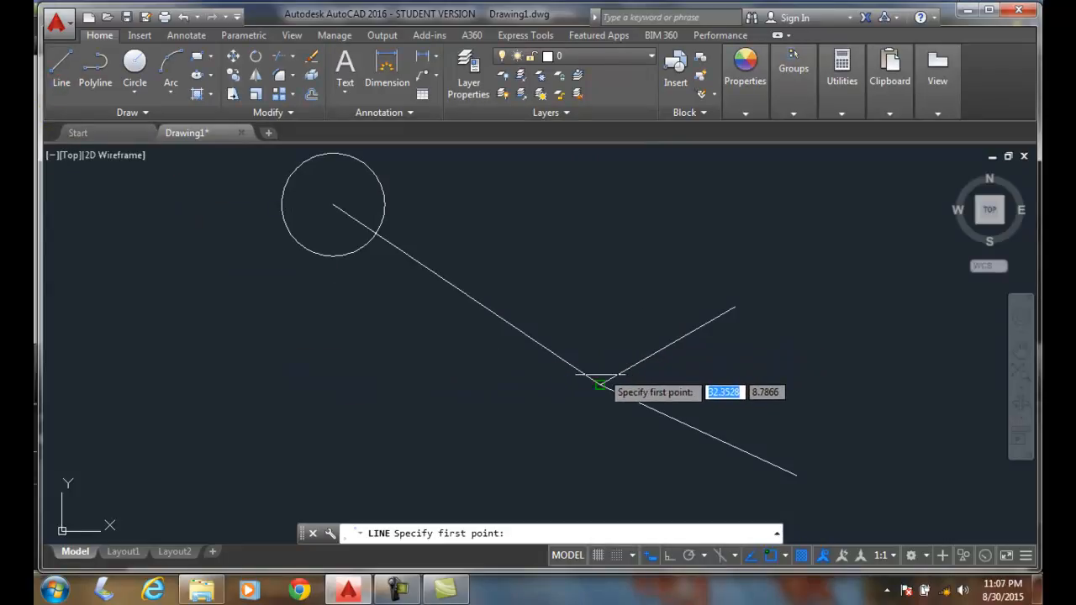
mouse_move(685, 340)
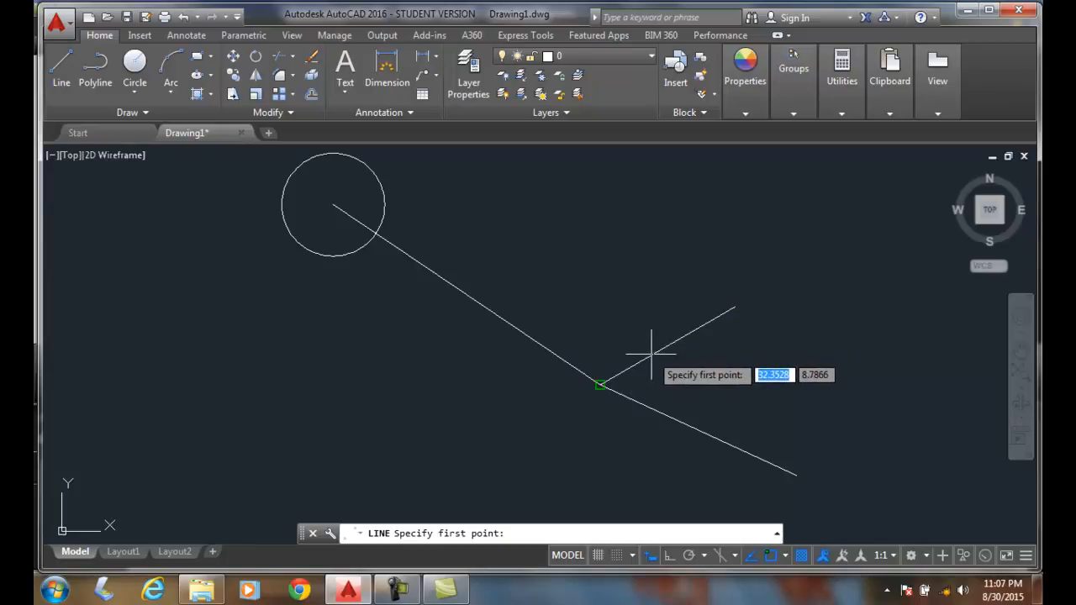
mouse_move(638, 356)
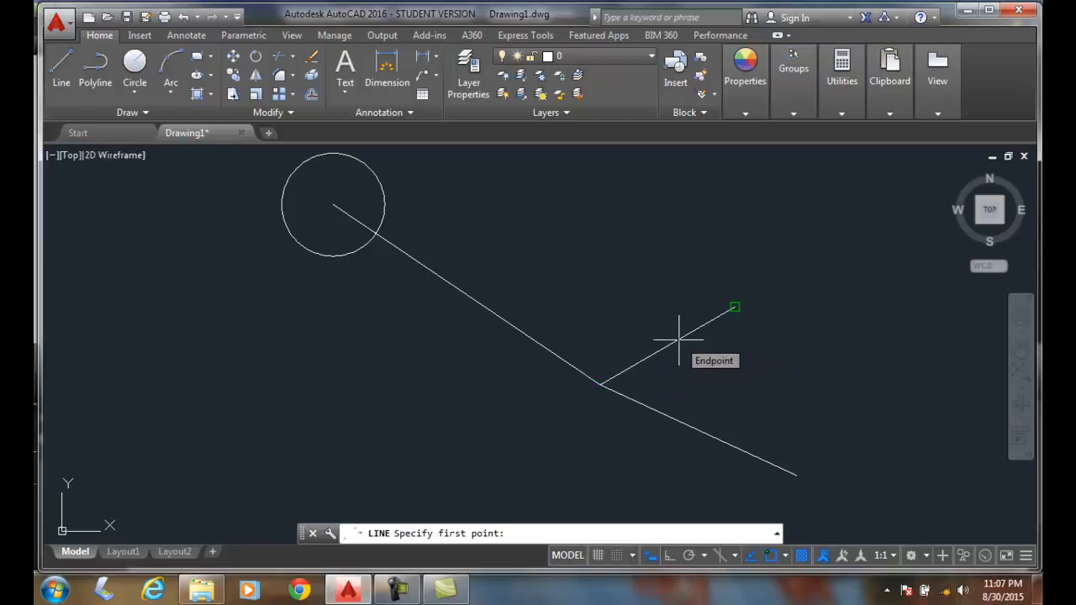
click(732, 306)
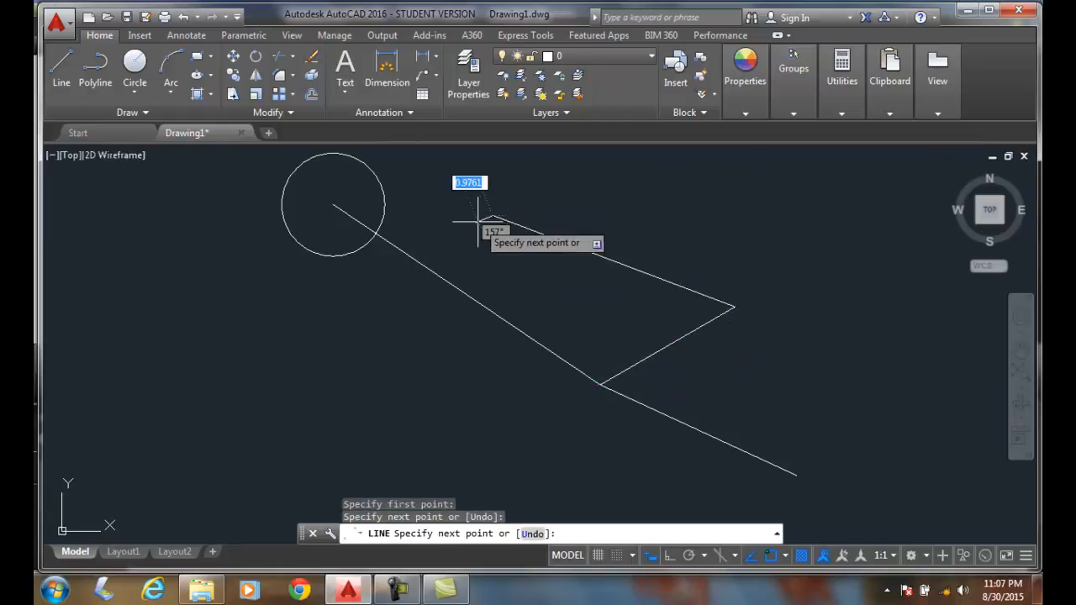